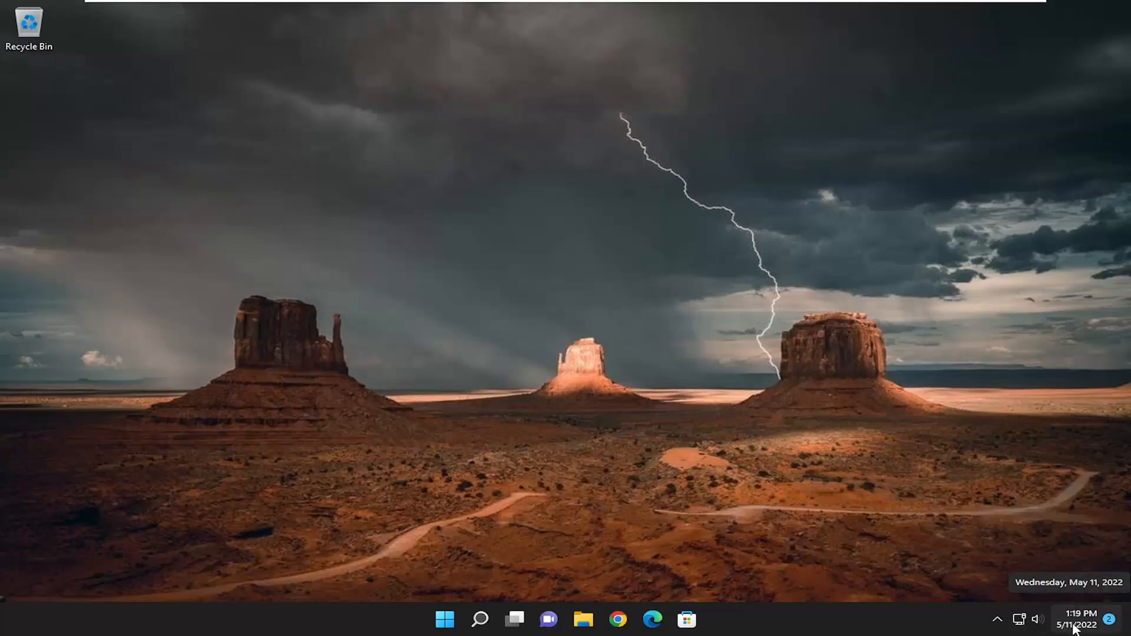
Step: Open the Date & time settings page from the taskbar clock's right-click menu
right_click(1079, 624)
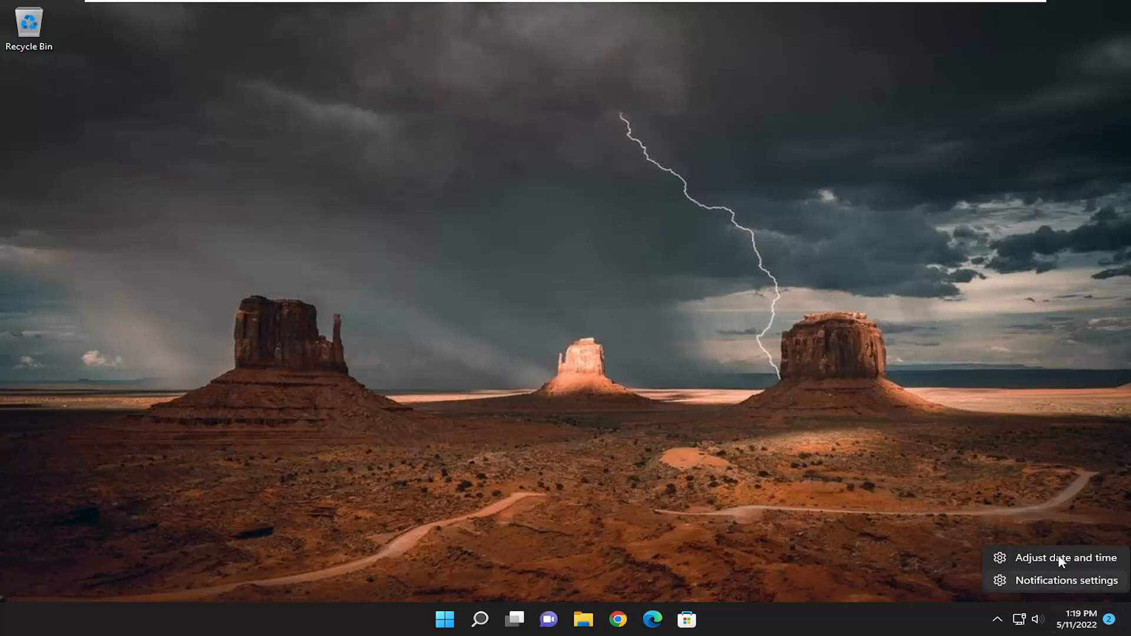
left_click(1066, 557)
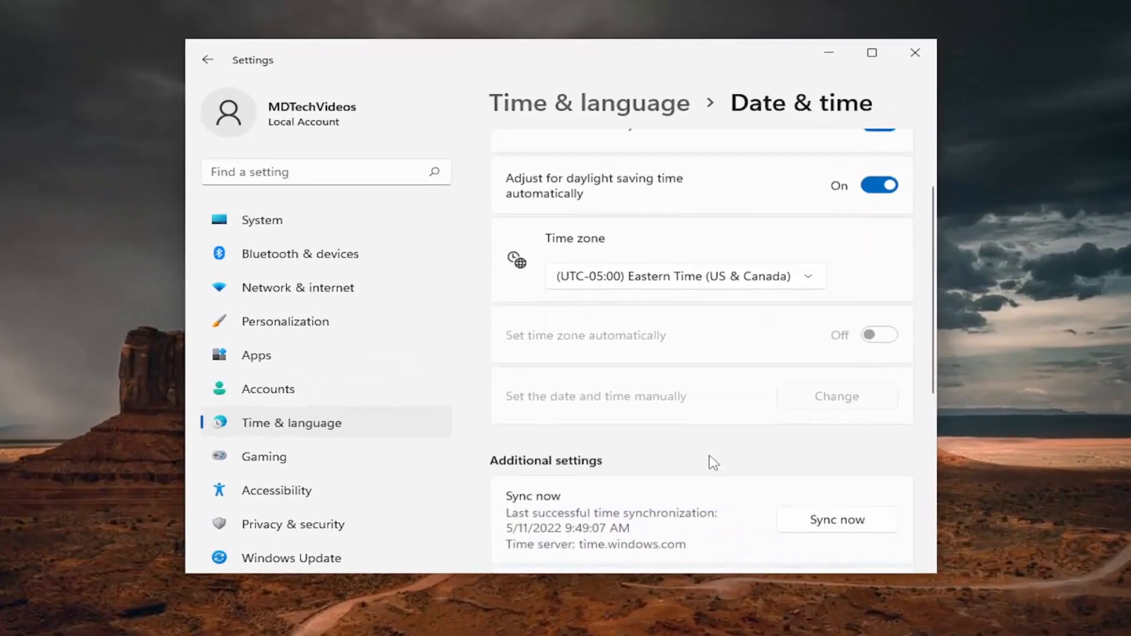
Step: Sync the system clock with time.windows.com
scroll("down", 3)
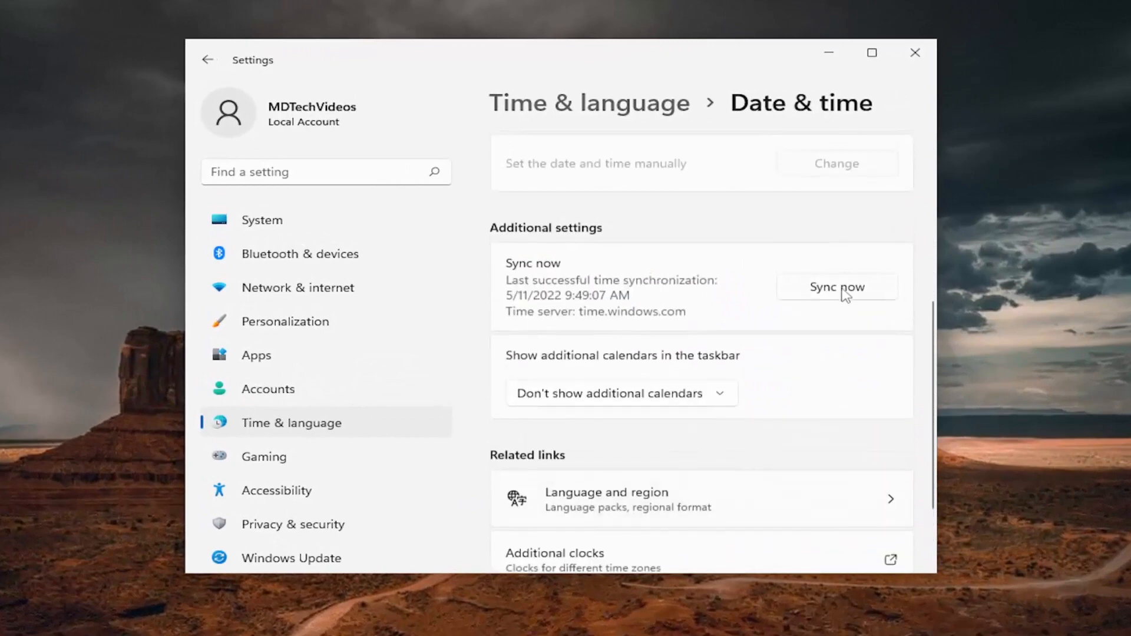
left_click(836, 287)
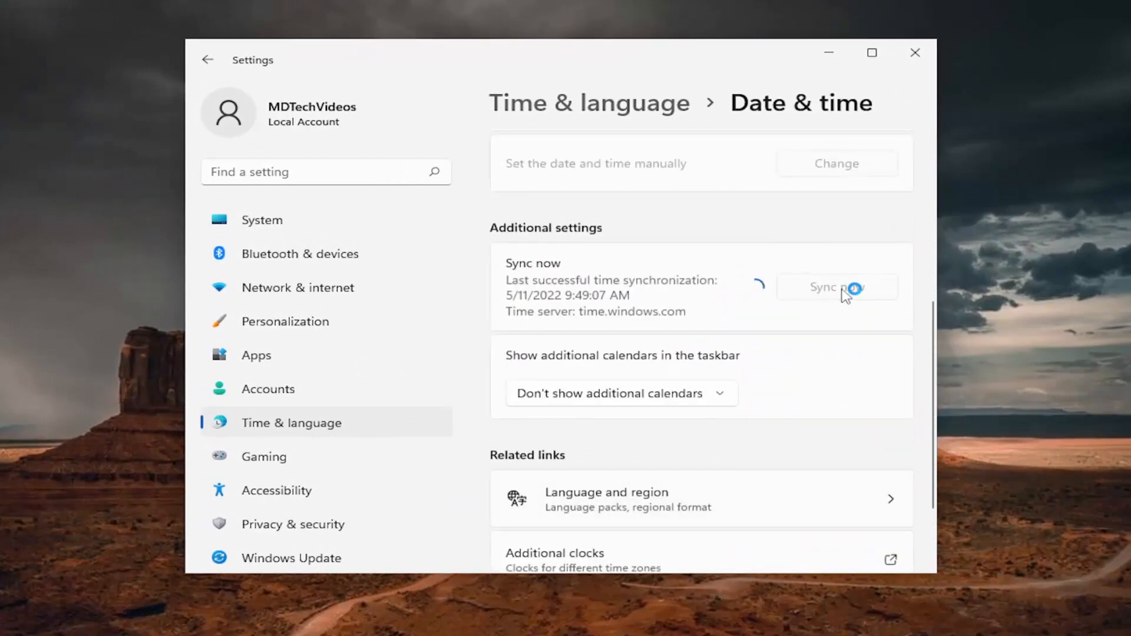
left_click(836, 287)
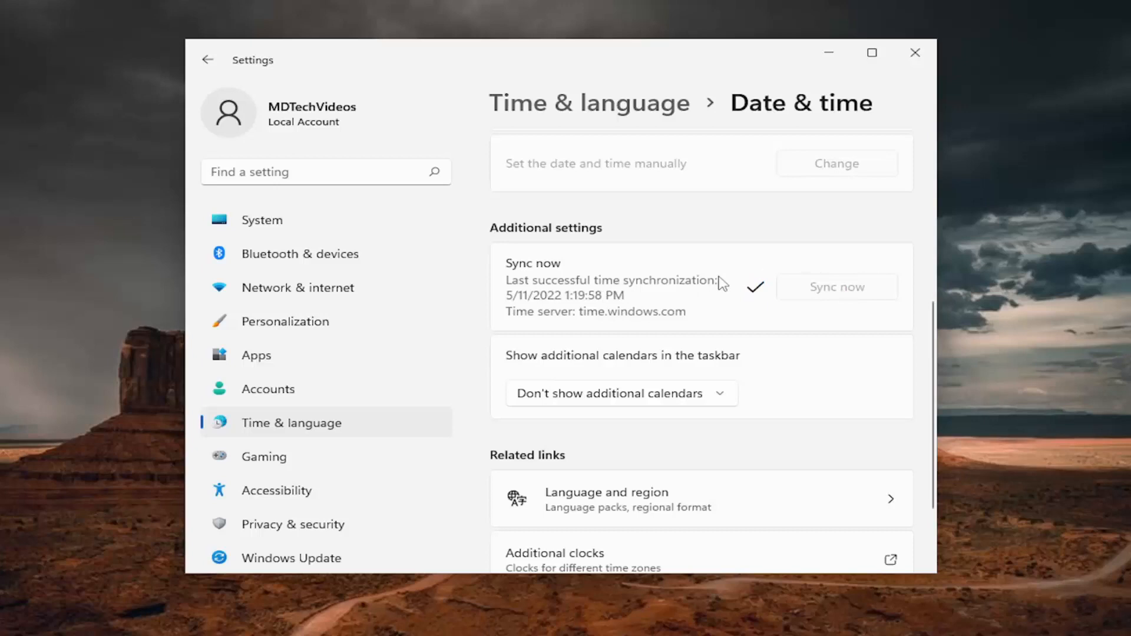
scroll("up", 3)
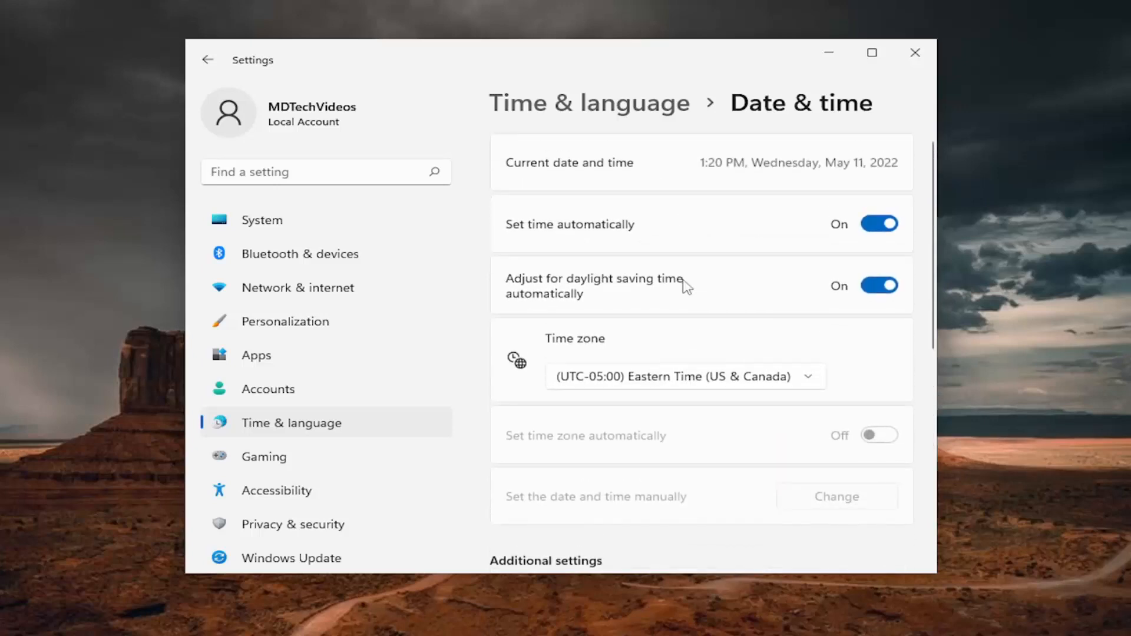
mouse_move(665, 372)
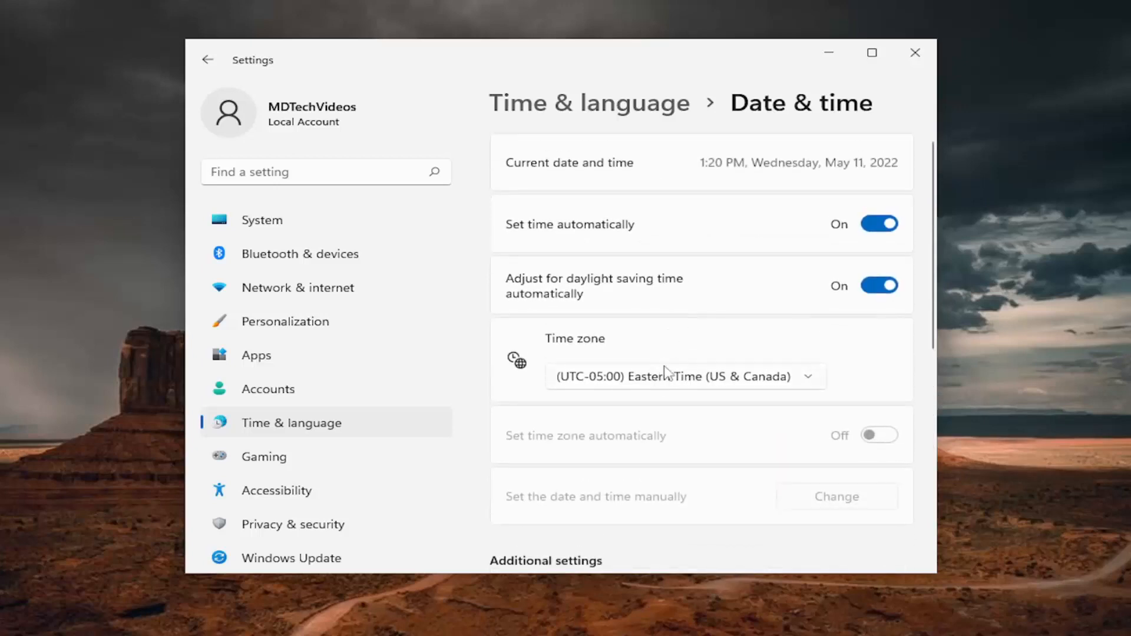
Step: Turn off Set time automatically and bring up the manual Change date and time dialog
left_click(878, 224)
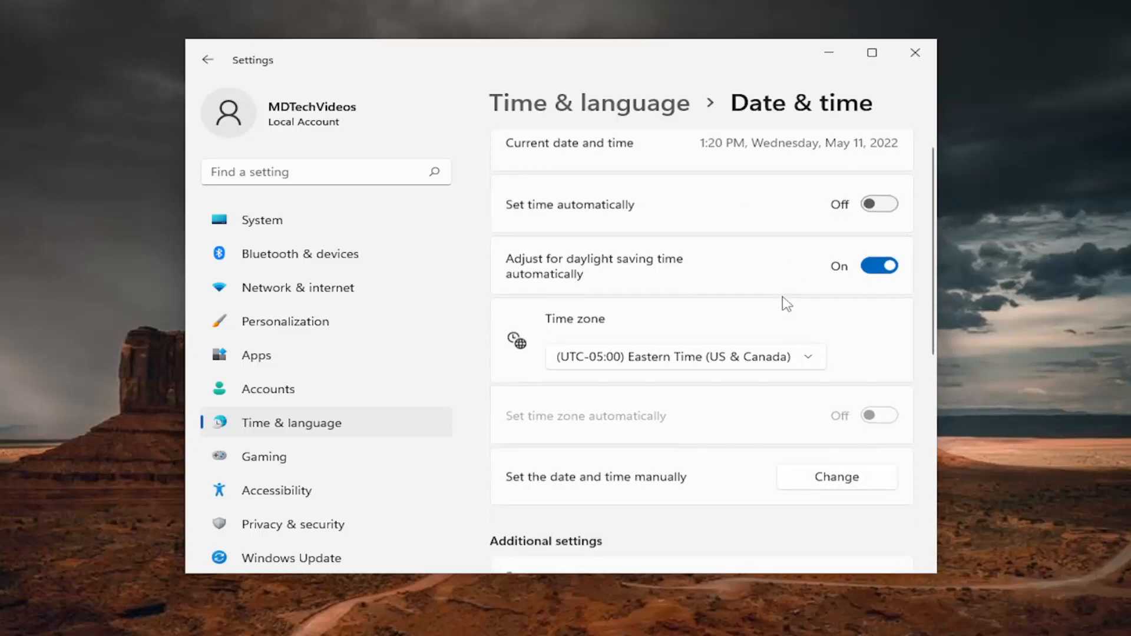
scroll("down", 3)
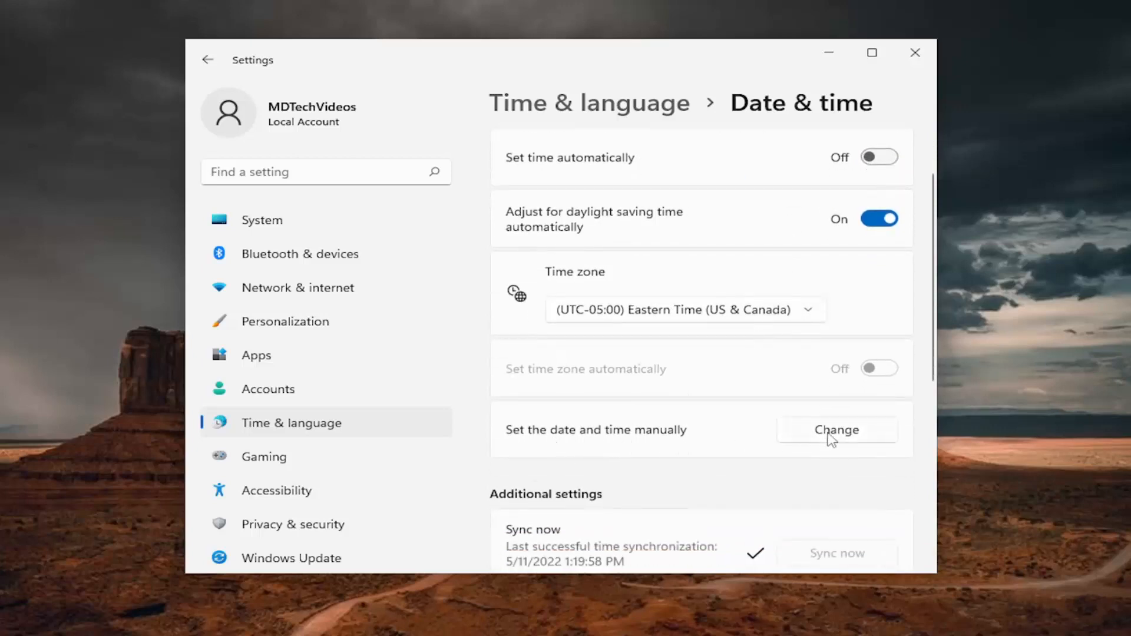
left_click(836, 429)
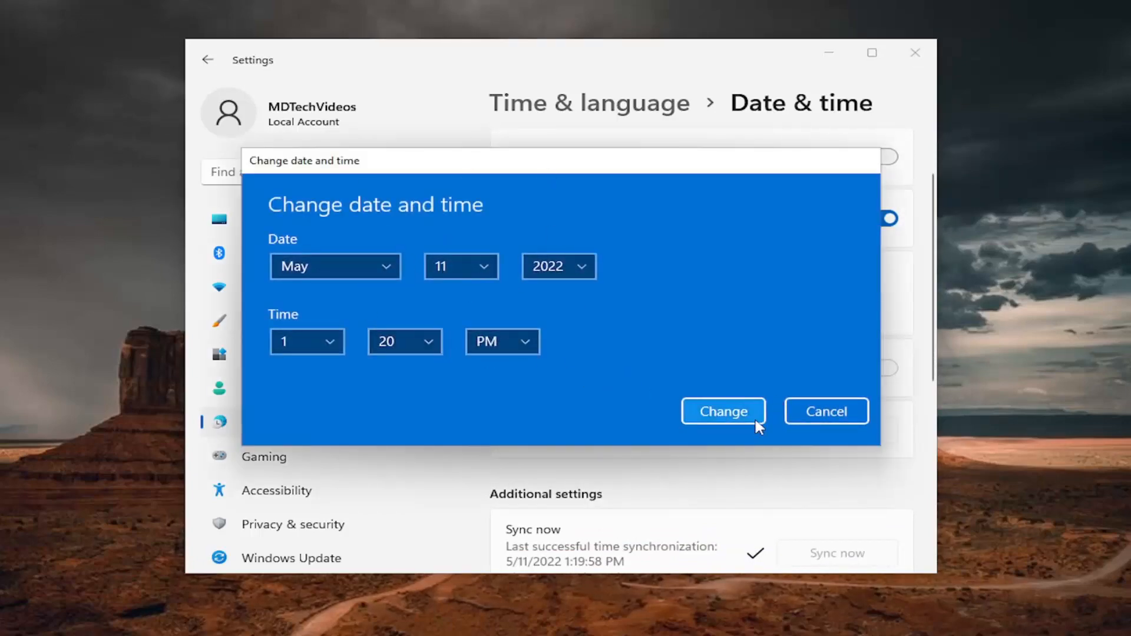
Step: Apply the manual date and time of May 11, 2022, 1:20 PM
left_click(722, 411)
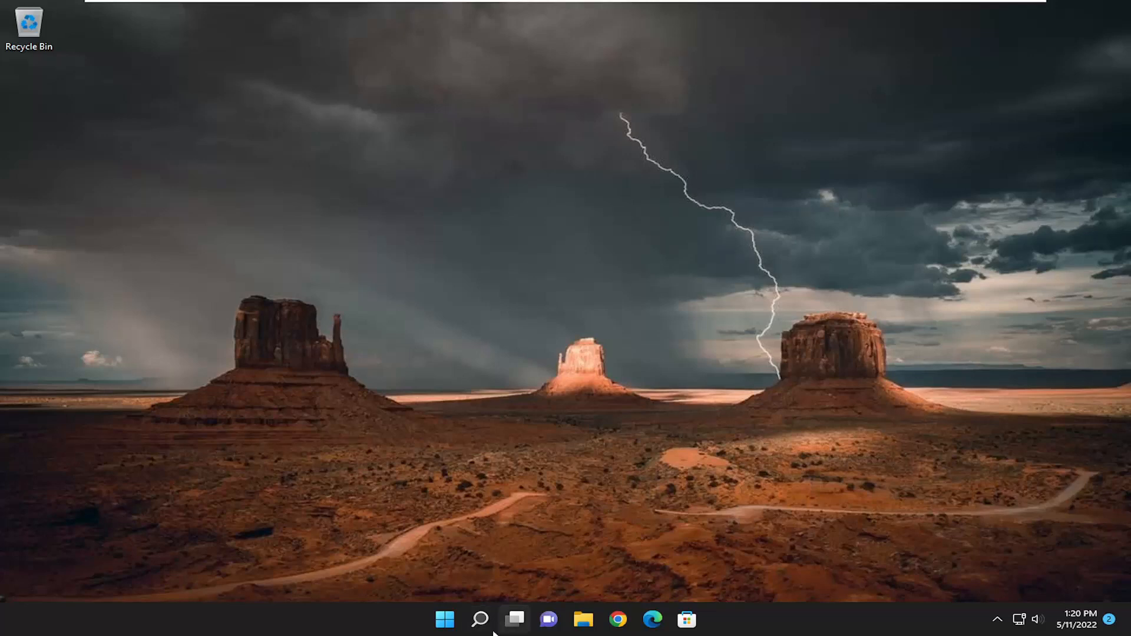
Step: Search 'cmd' and run Command Prompt as administrator, approving the UAC prompt
type("cmd")
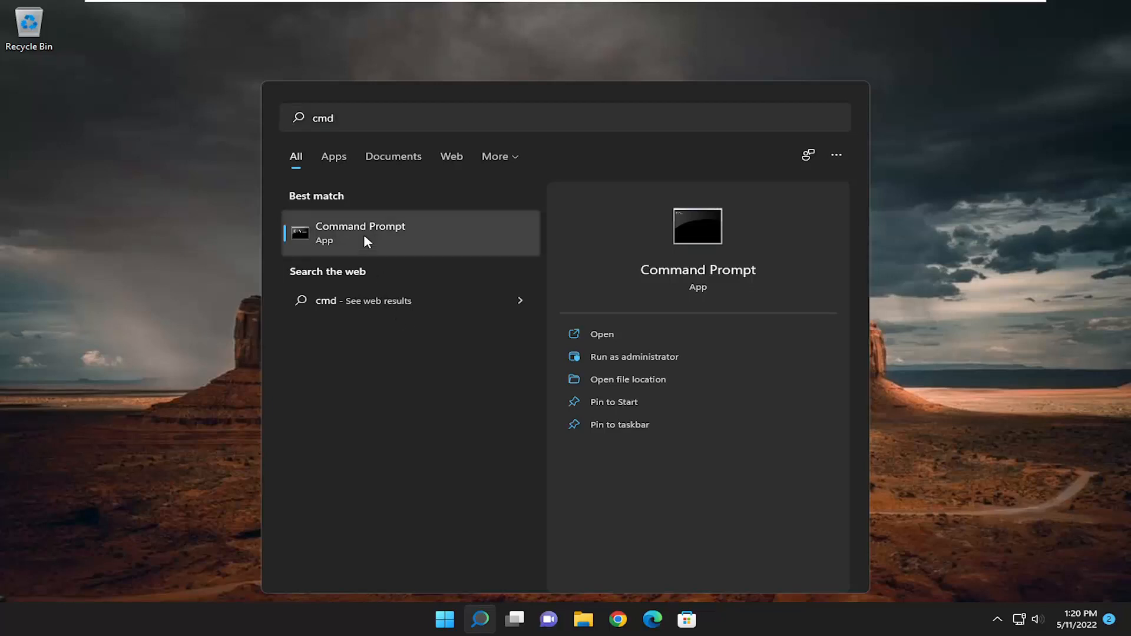
right_click(361, 232)
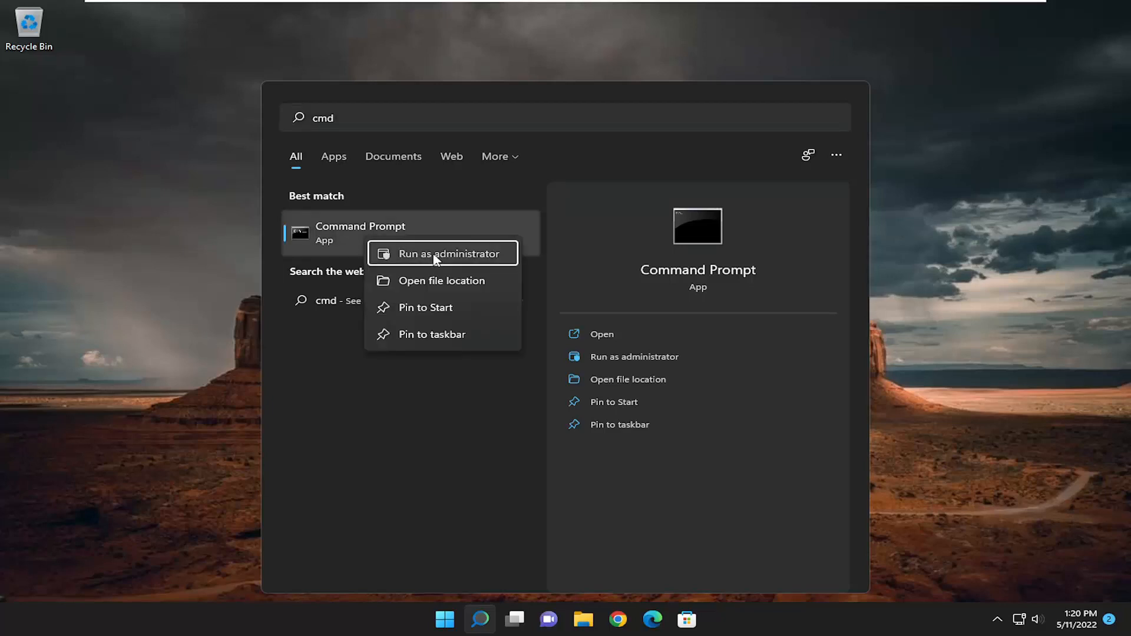
left_click(443, 253)
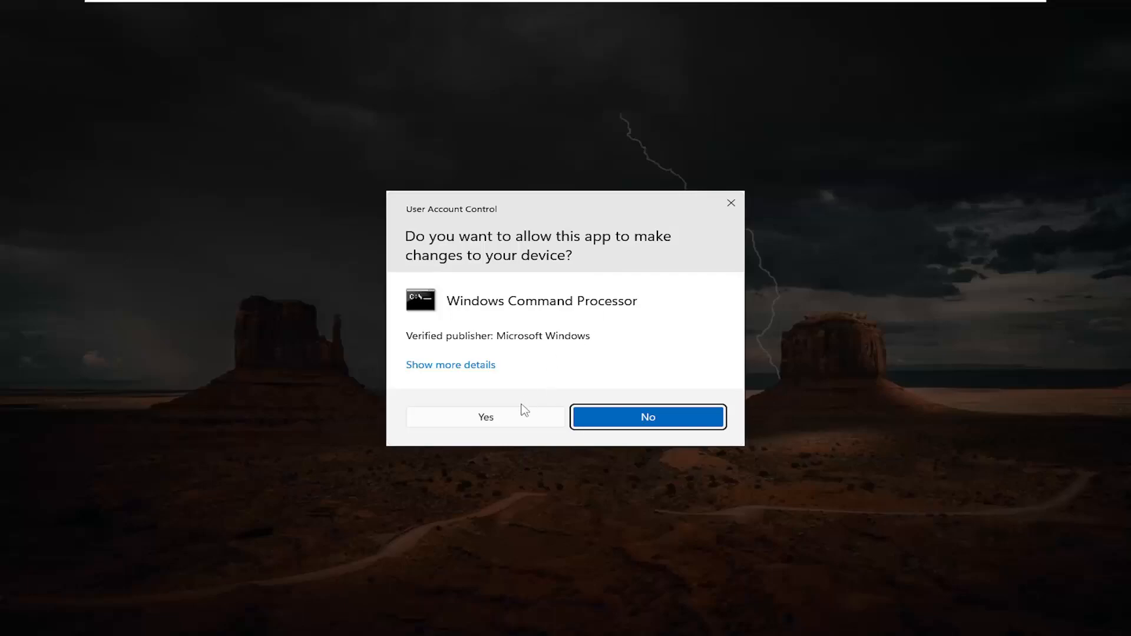
left_click(486, 417)
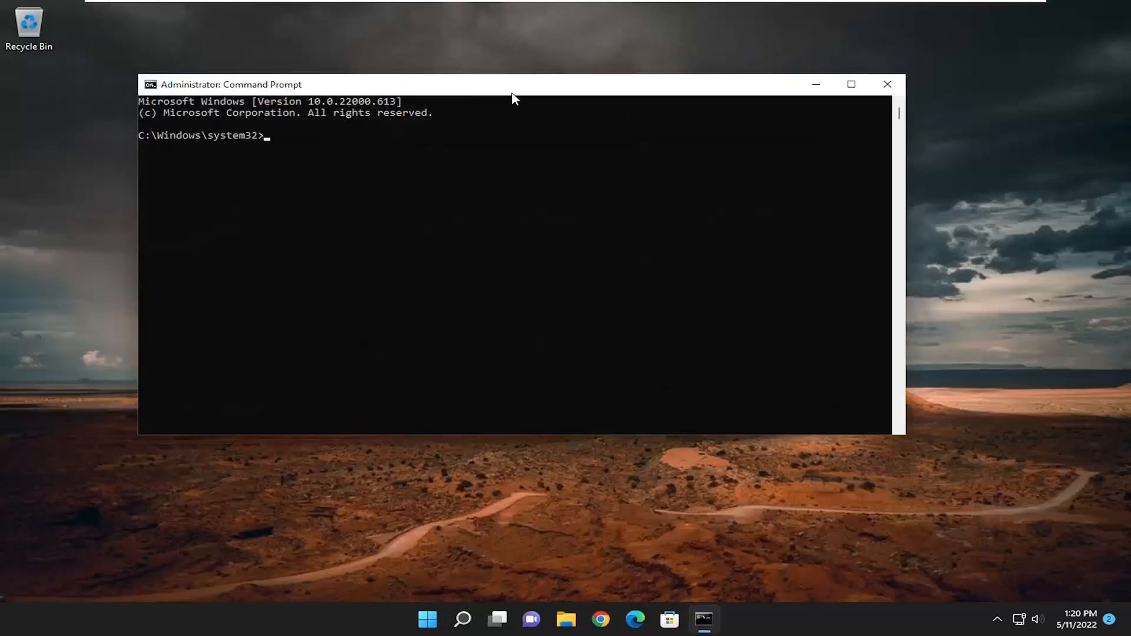
Step: Run ipconfig /flushdns in the administrator Command Prompt
left_click_drag(511, 84, 548, 74)
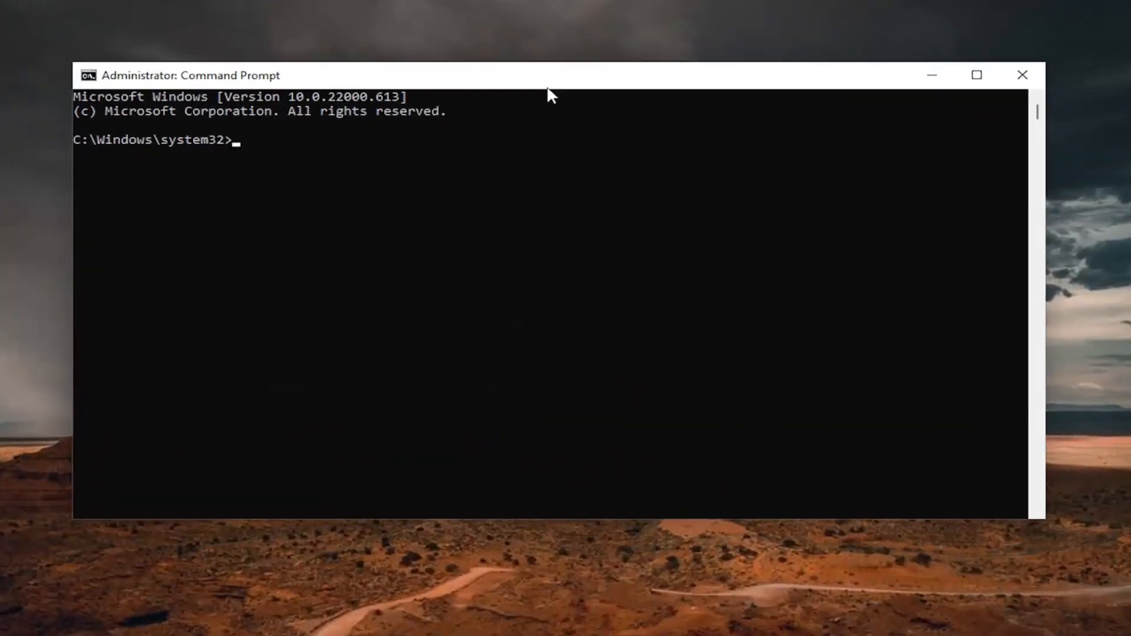
type("ipconfig /flu")
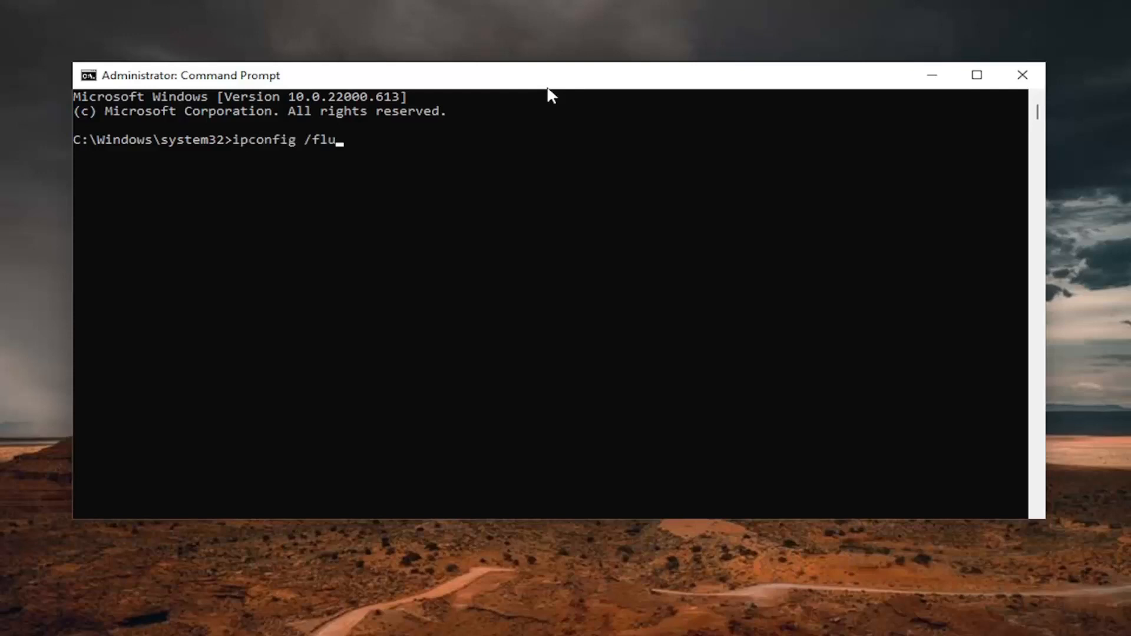
type("shdns")
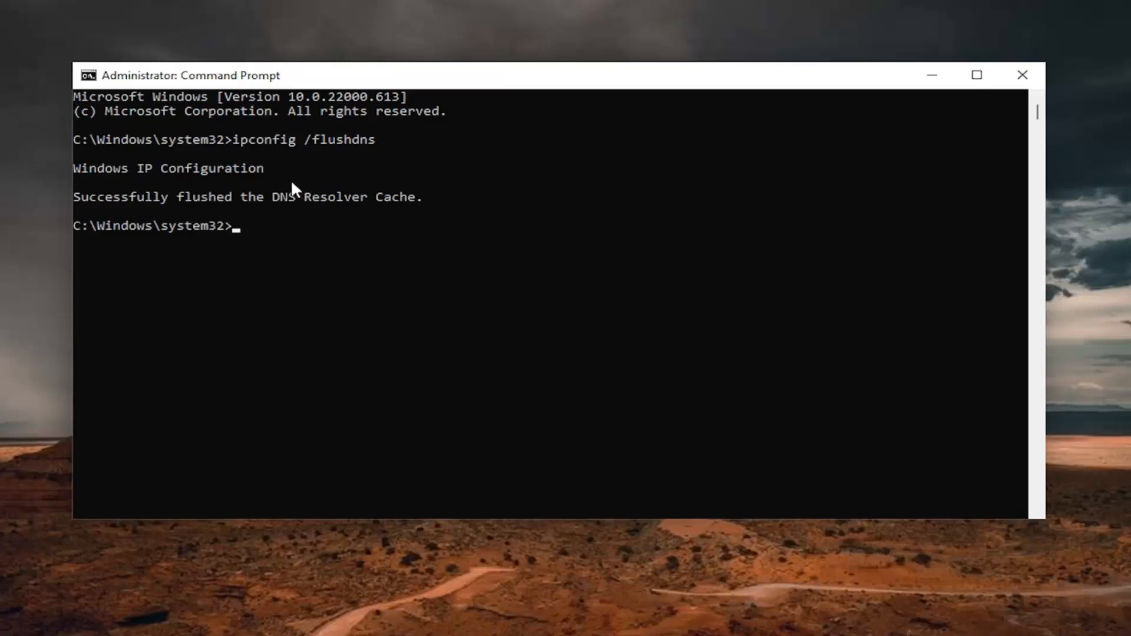
mouse_move(154, 202)
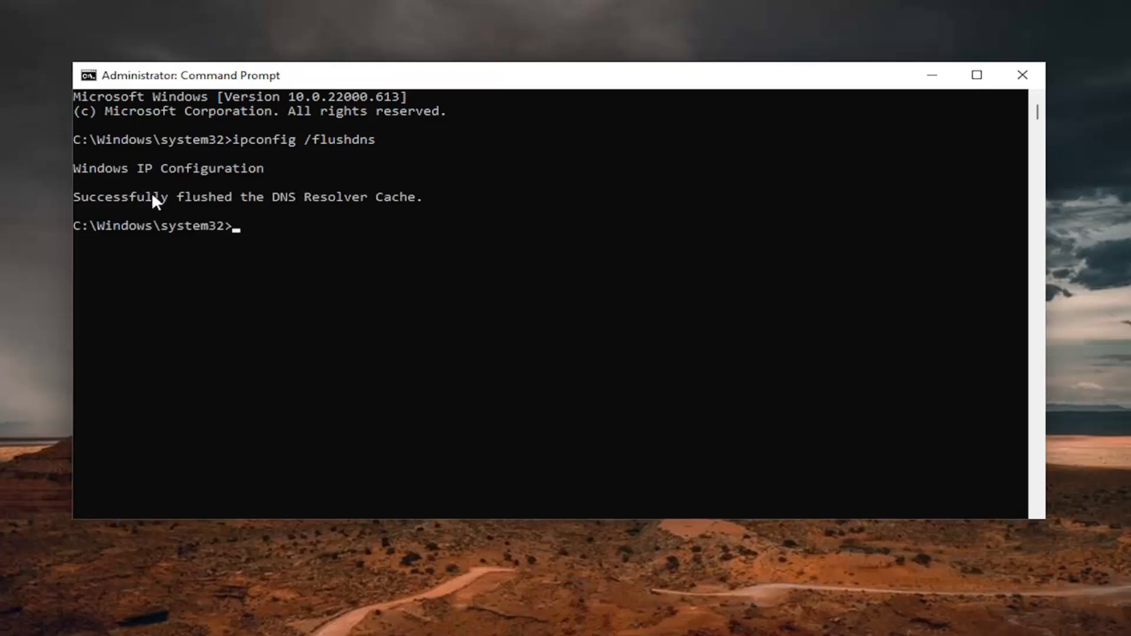
mouse_move(344, 216)
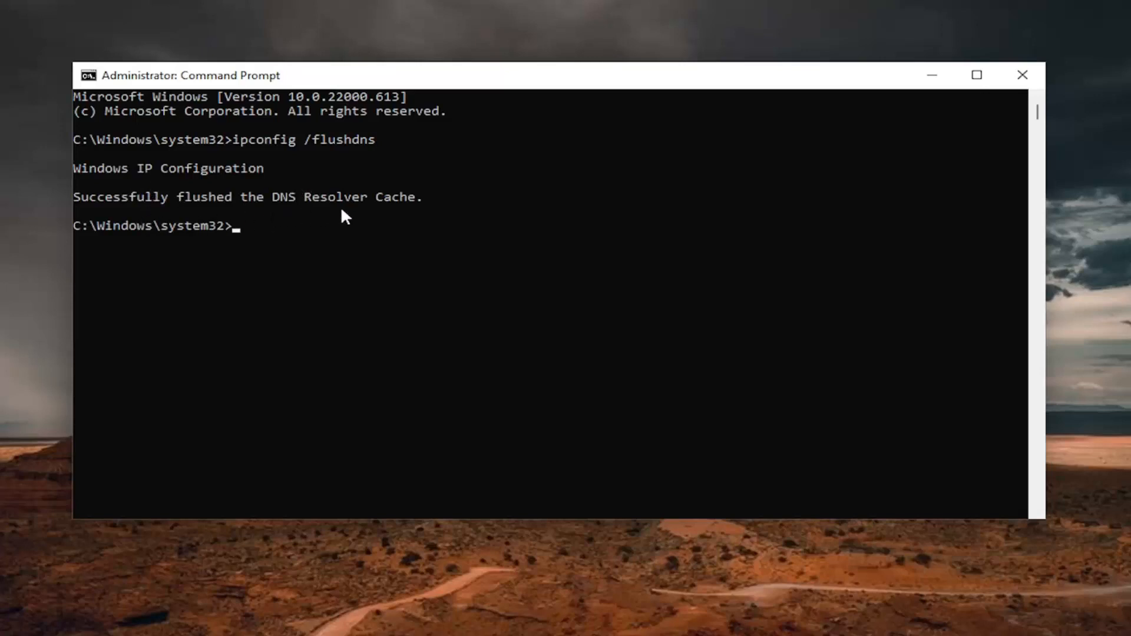
mouse_move(353, 273)
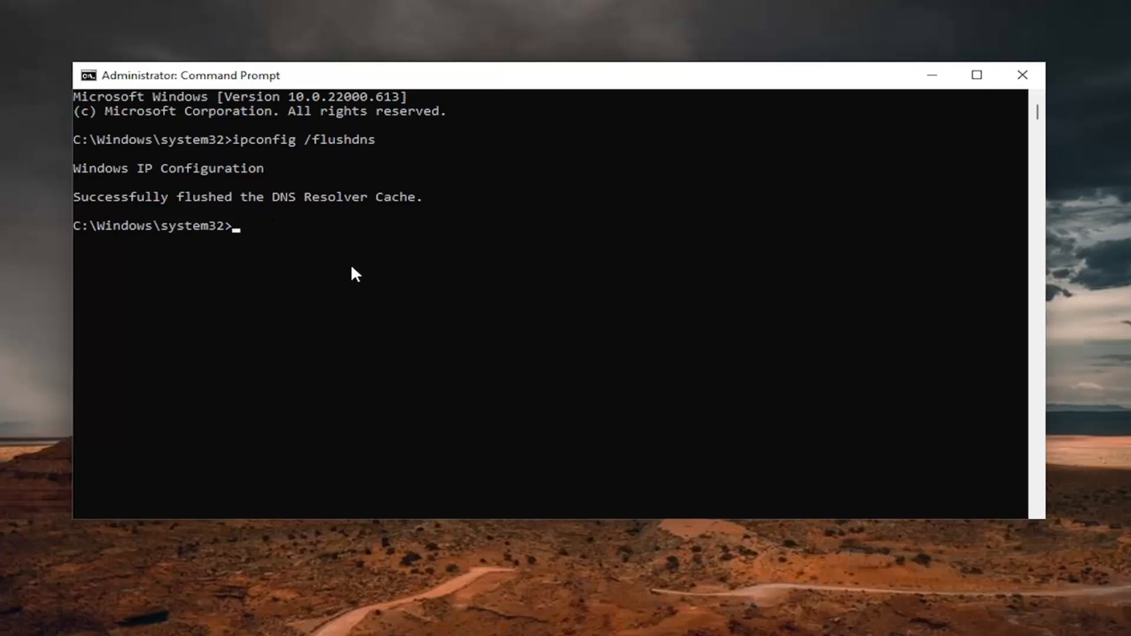
Step: Enter 'netsh winsock reset' at the administrator Command Prompt
type("netsh w")
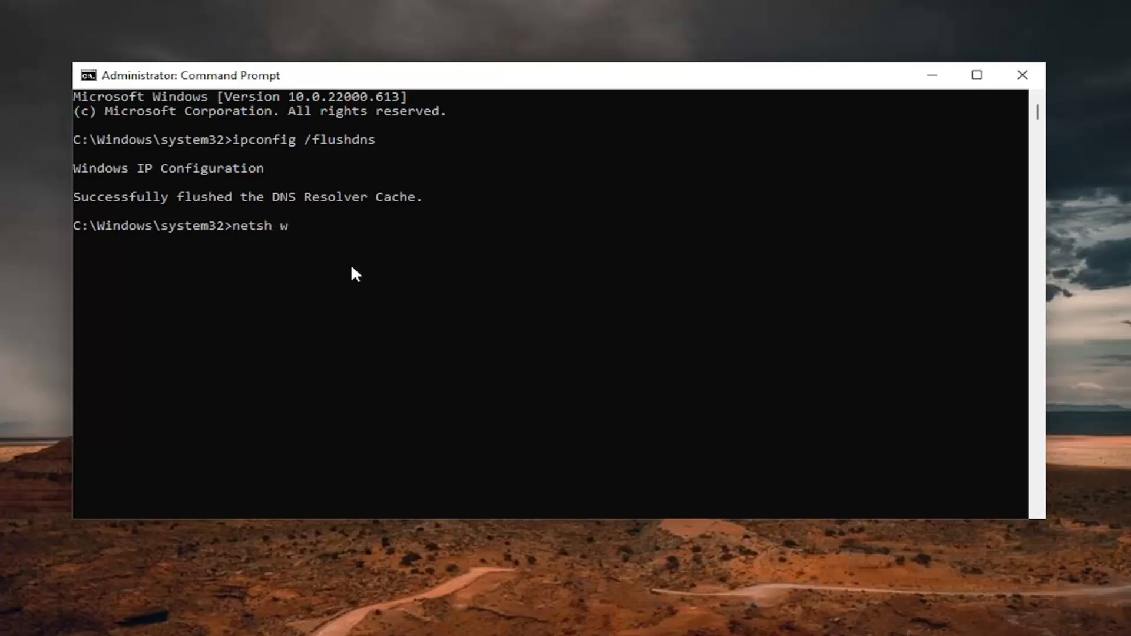
type("insock reset")
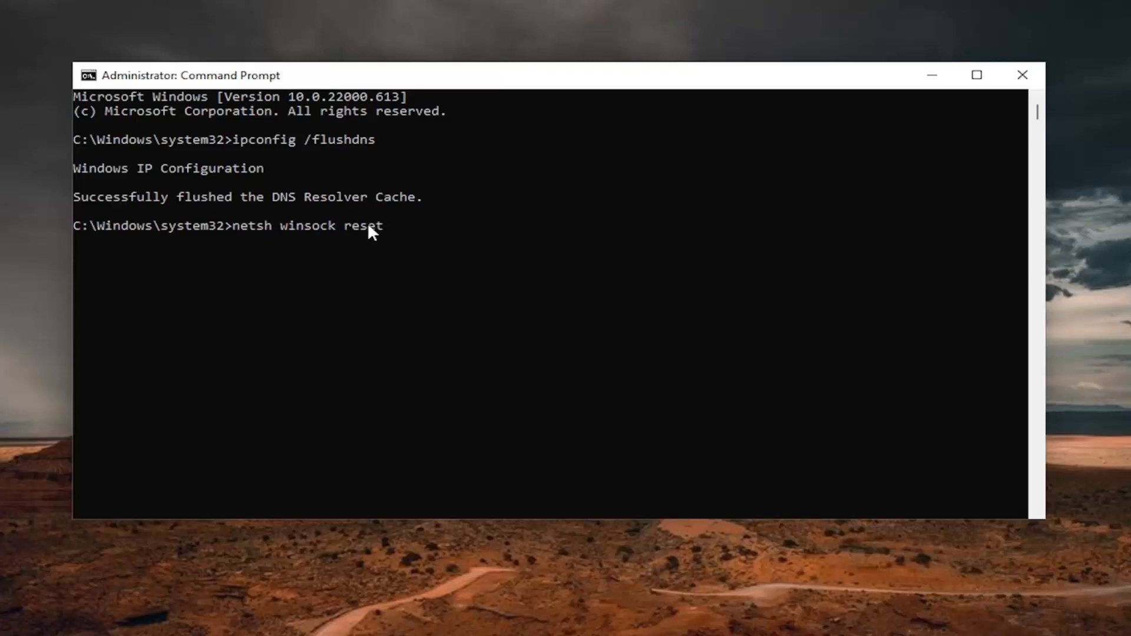
mouse_move(372, 331)
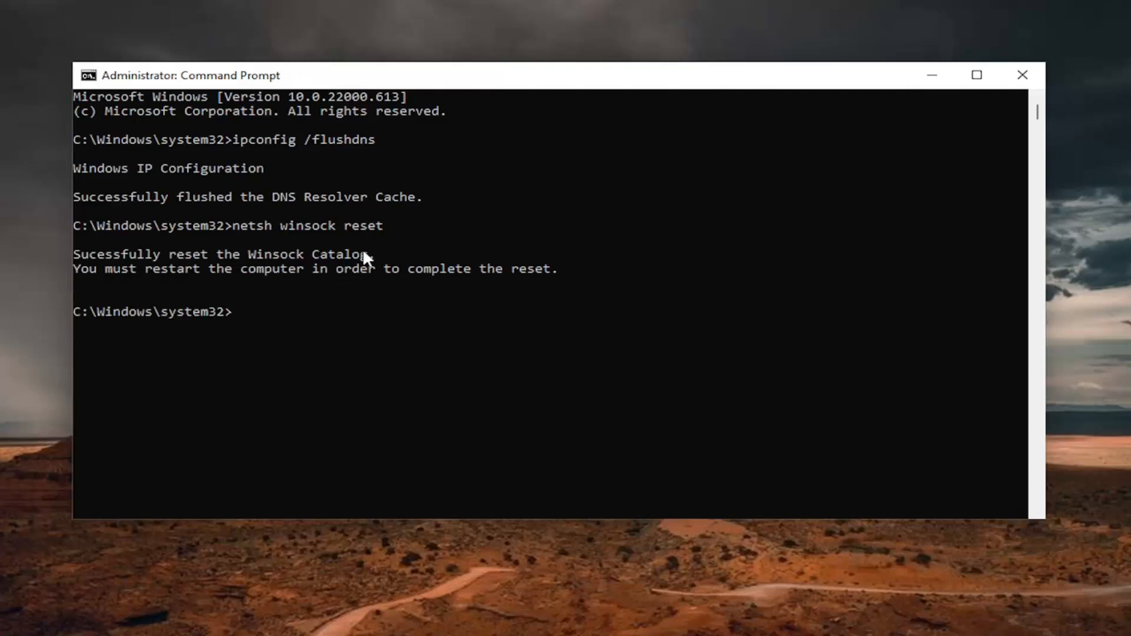
mouse_move(264, 290)
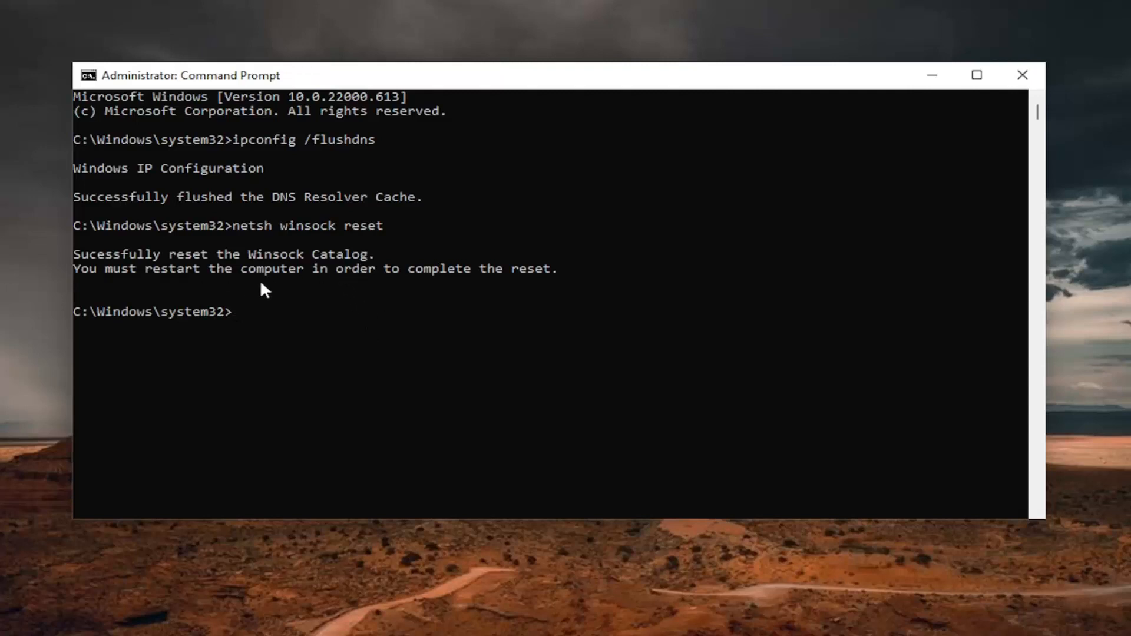